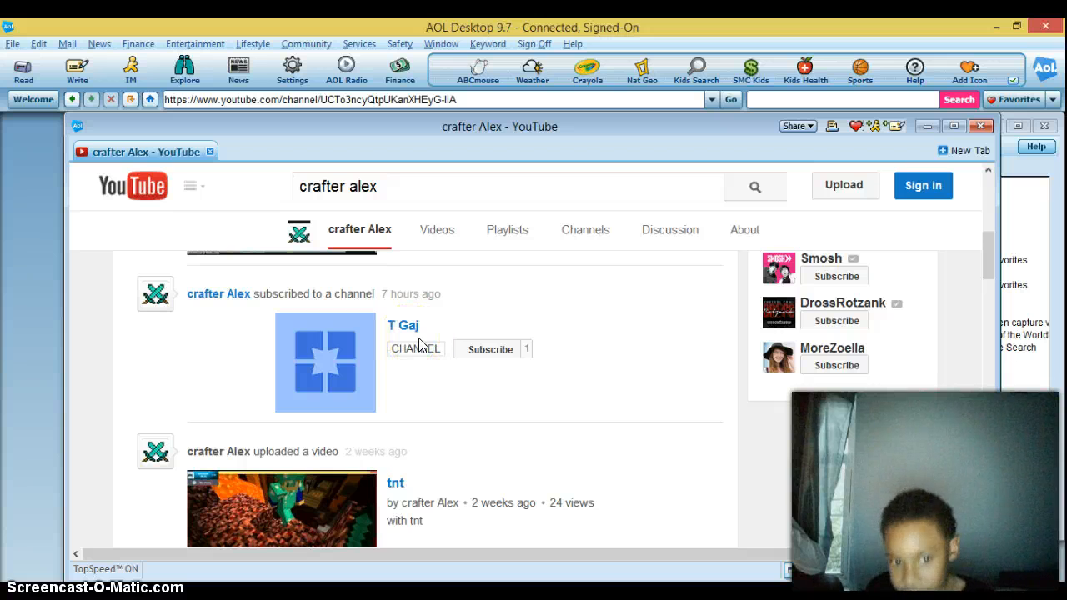
pyautogui.moveTo(395, 483)
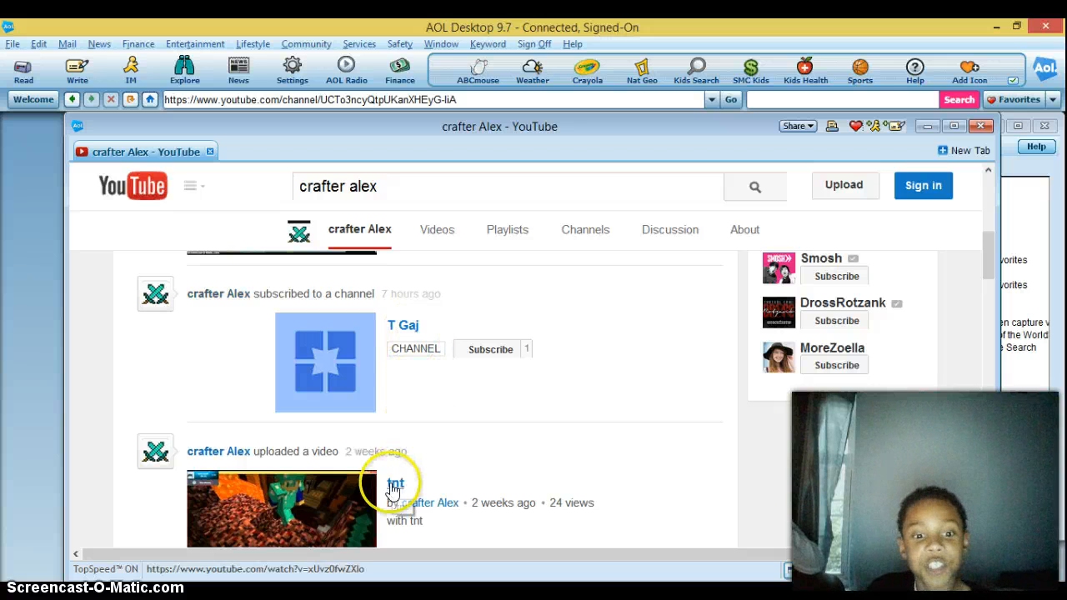
pyautogui.moveTo(487, 370)
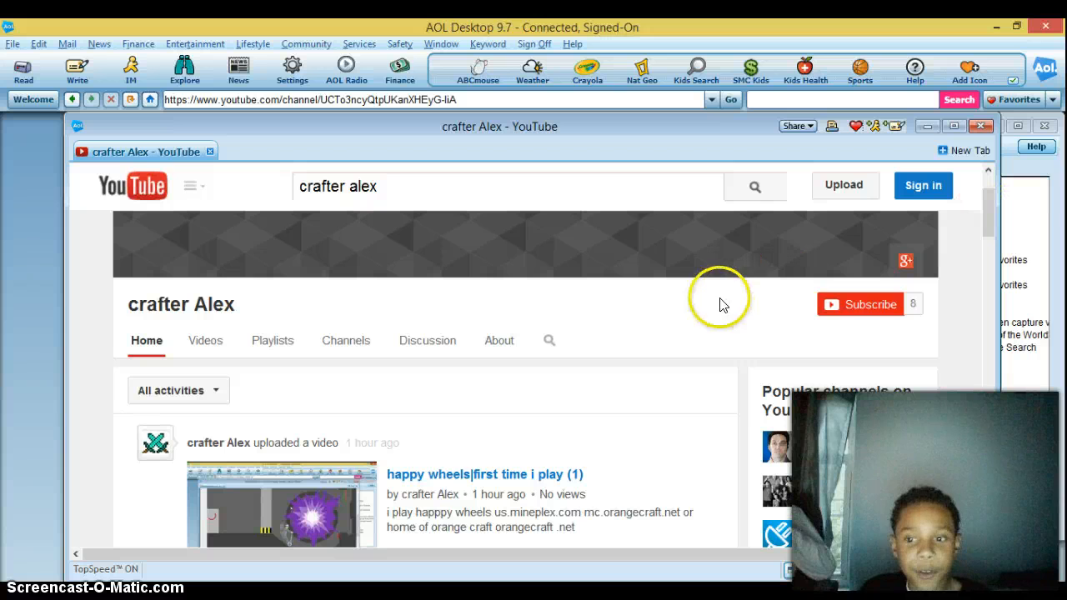
pyautogui.moveTo(917, 324)
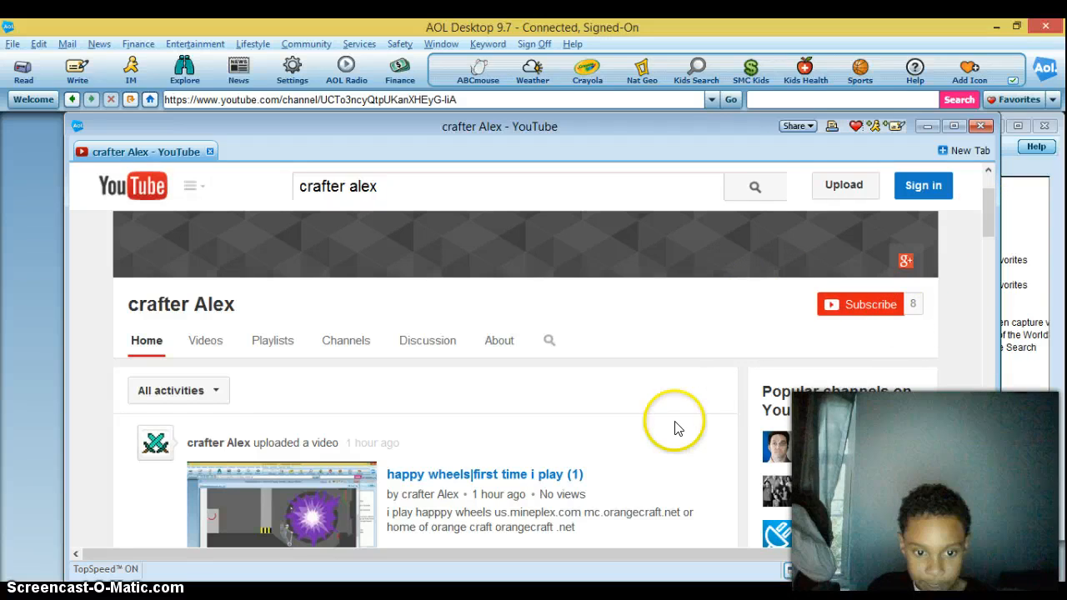
pyautogui.moveTo(750, 292)
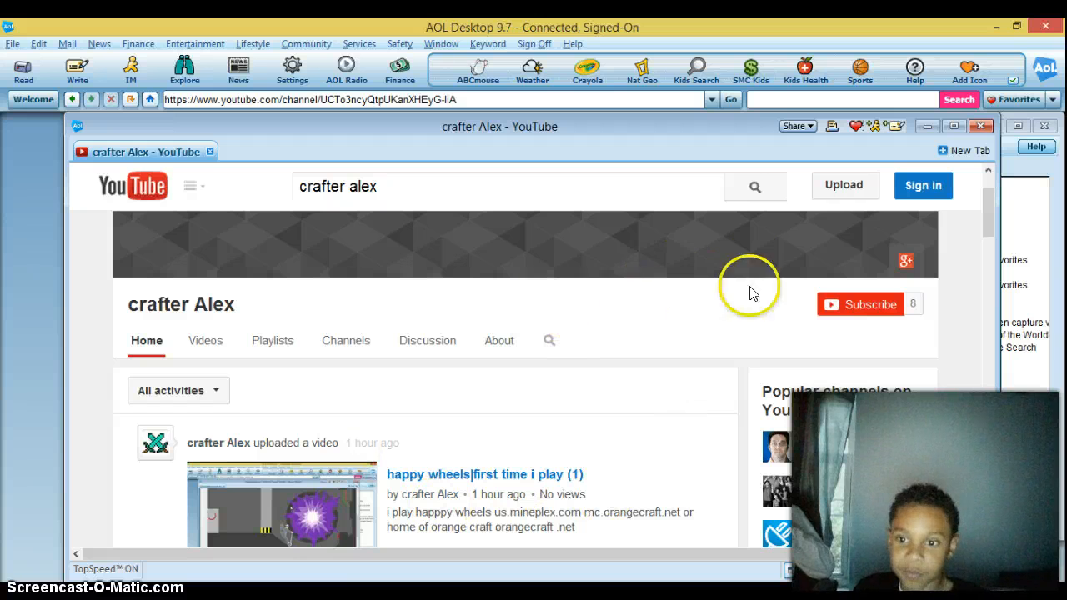
pyautogui.moveTo(908, 257)
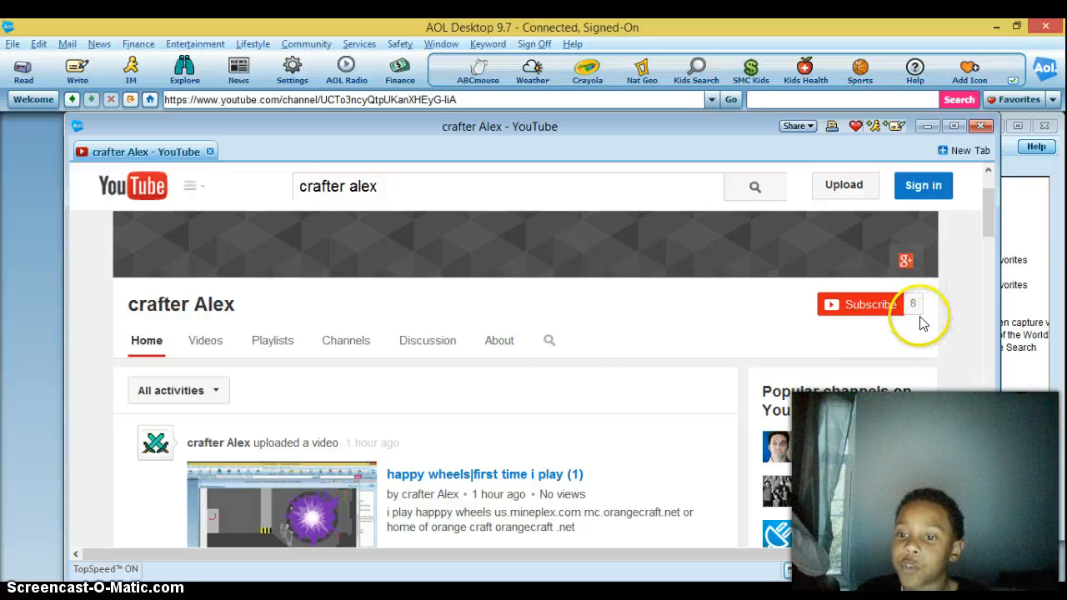
pyautogui.scroll(-3)
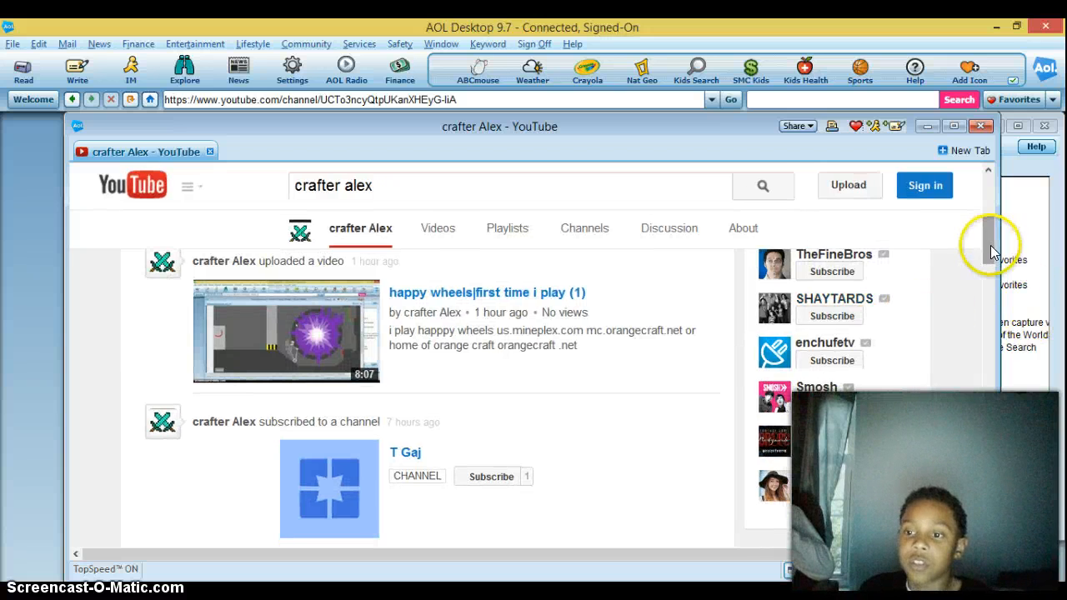
pyautogui.scroll(3)
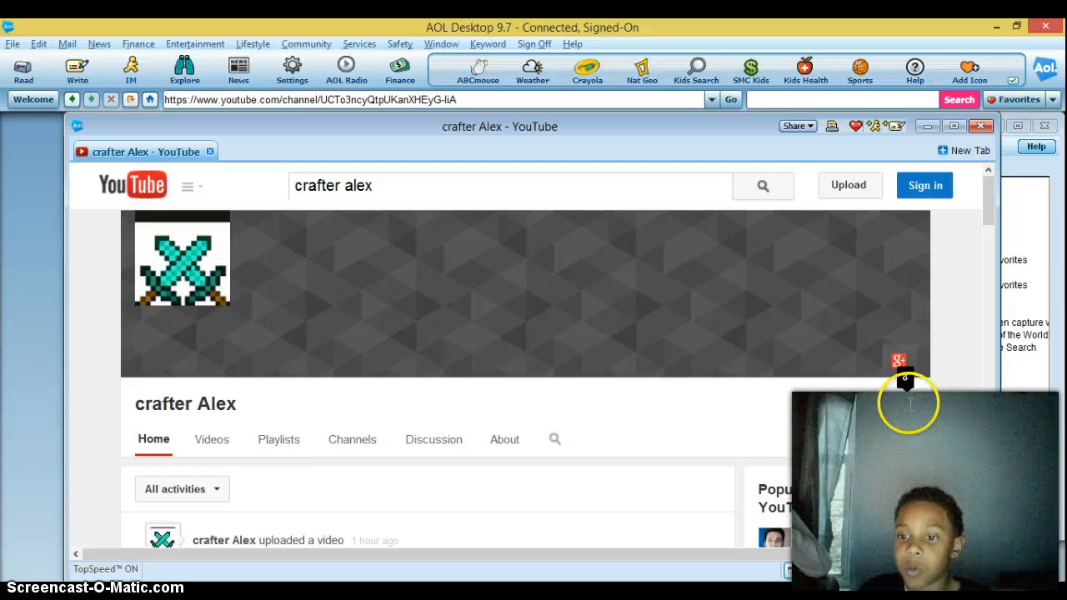
pyautogui.scroll(-3)
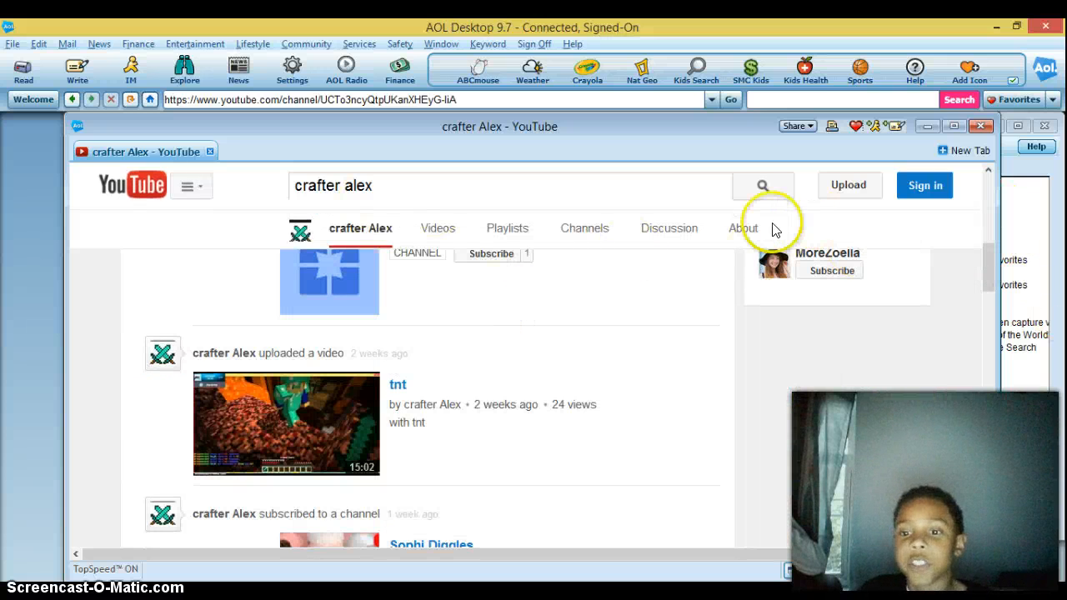
pyautogui.moveTo(275, 420)
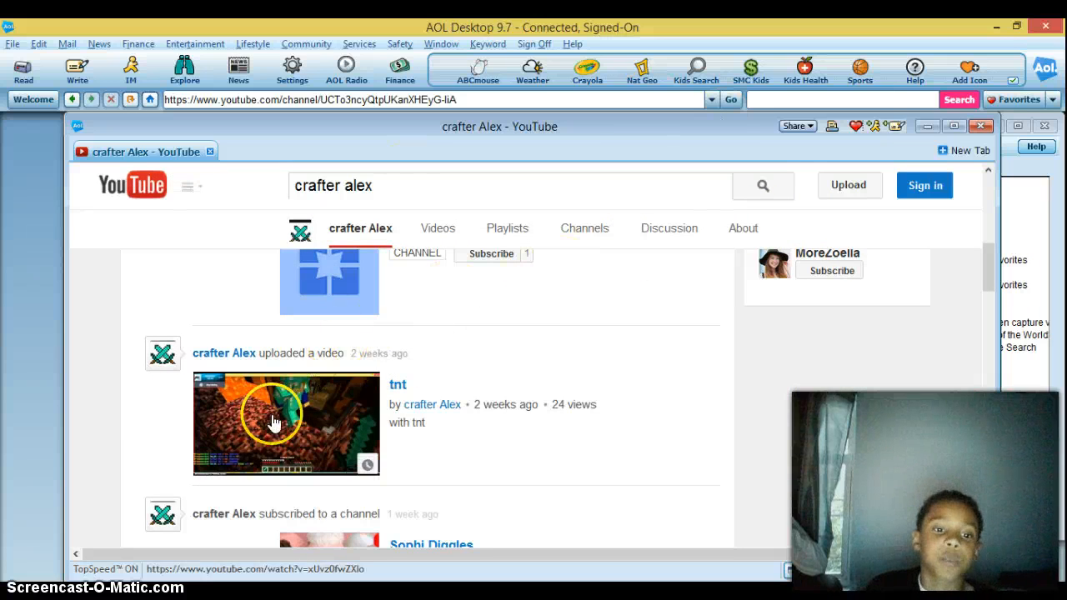
pyautogui.moveTo(590, 267)
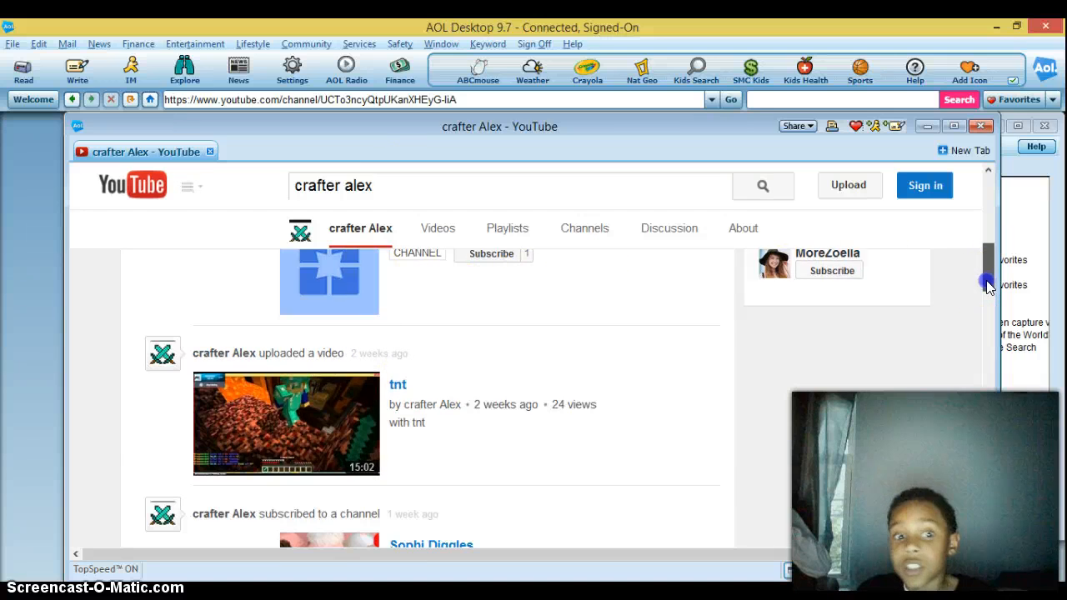
pyautogui.scroll(3)
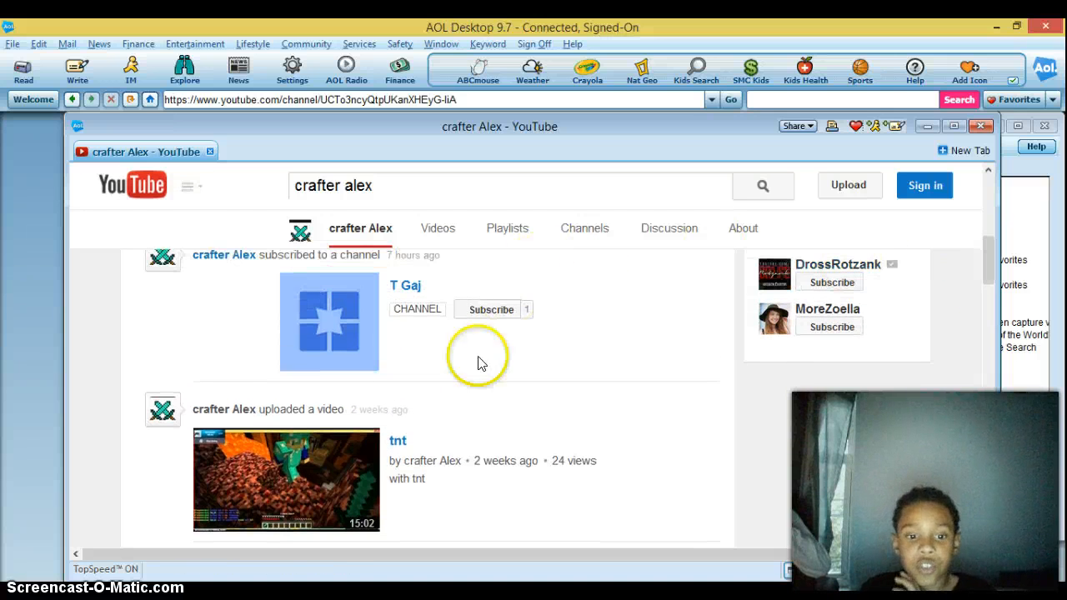